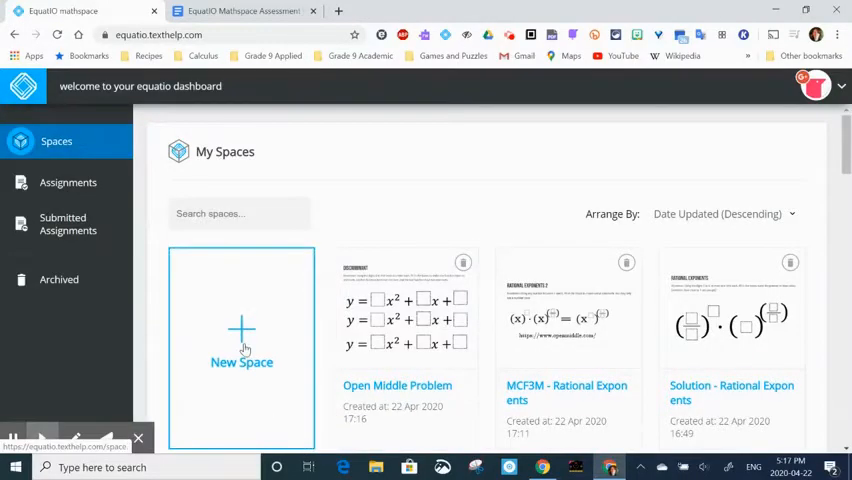
- Create a new blank mathspace and title it 'Open Middle Problem'
left_click(241, 330)
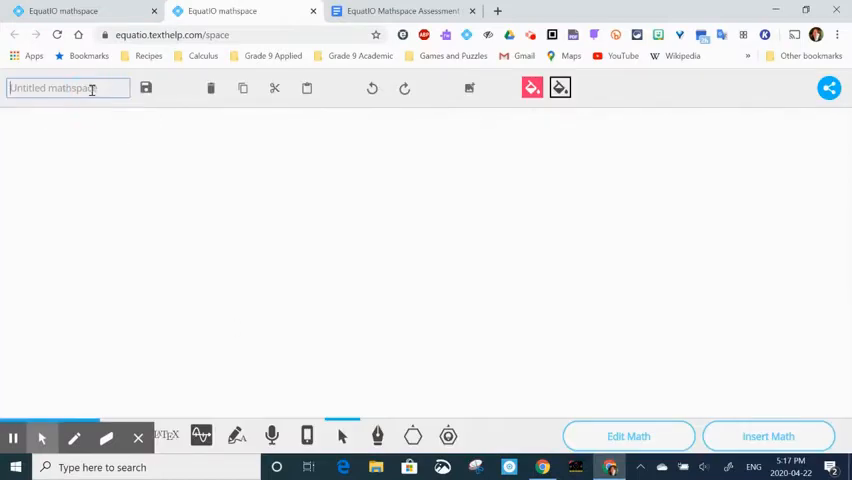
type("Open Middle Problem")
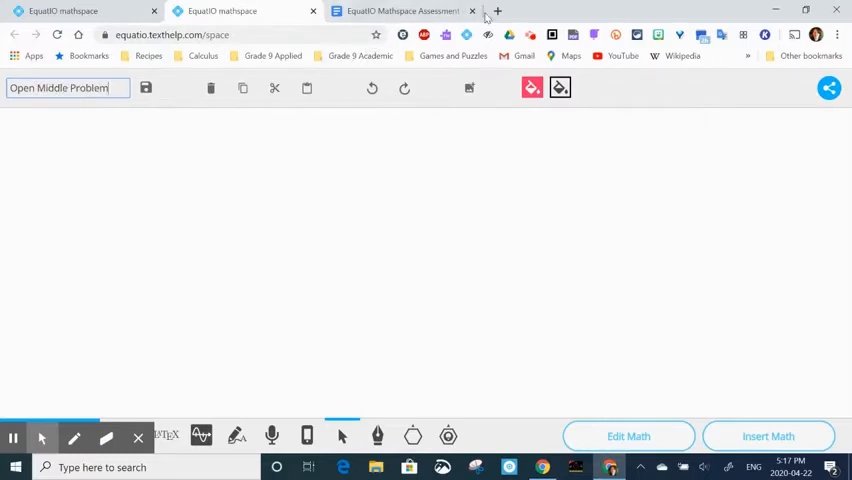
- Go to openmiddle.com in a new tab and search the site for 'roots'
left_click(505, 10)
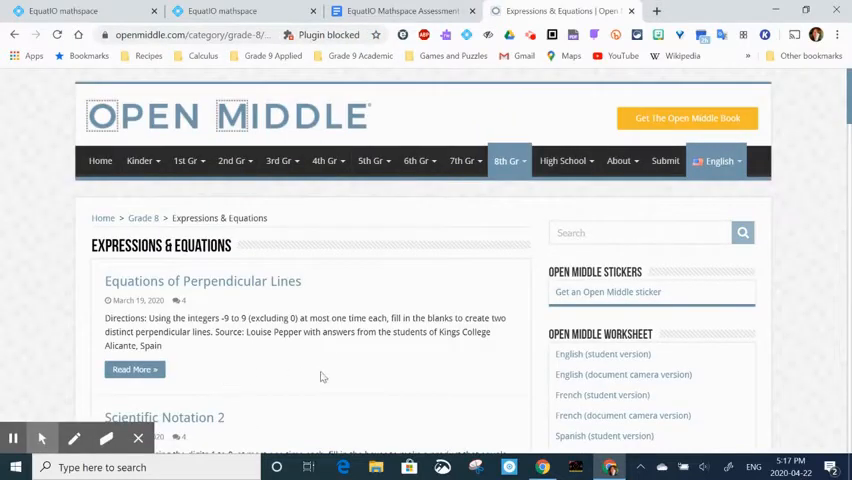
left_click(624, 232)
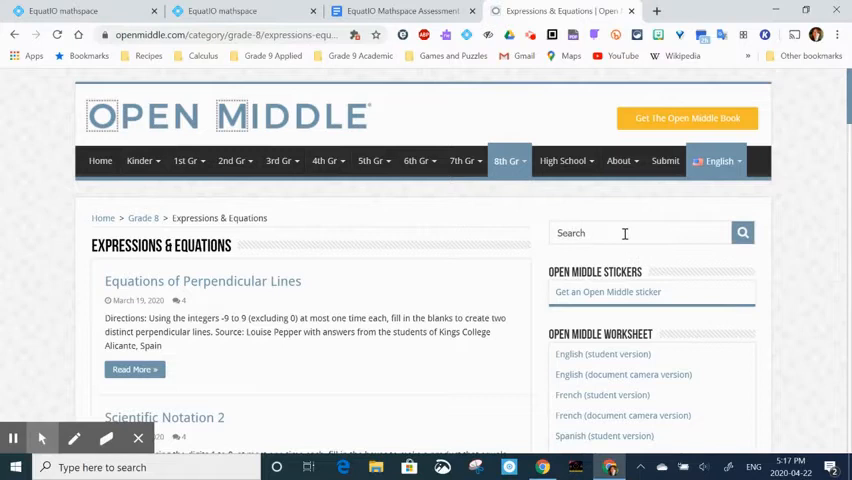
left_click(624, 232)
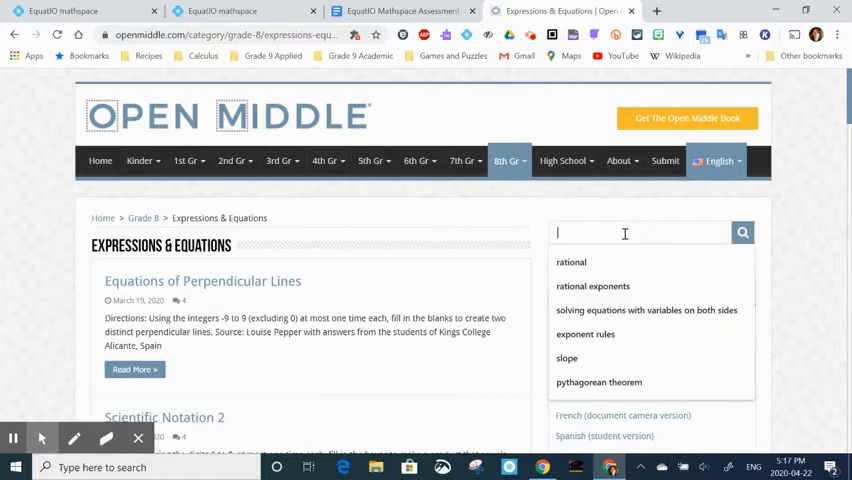
type("rod")
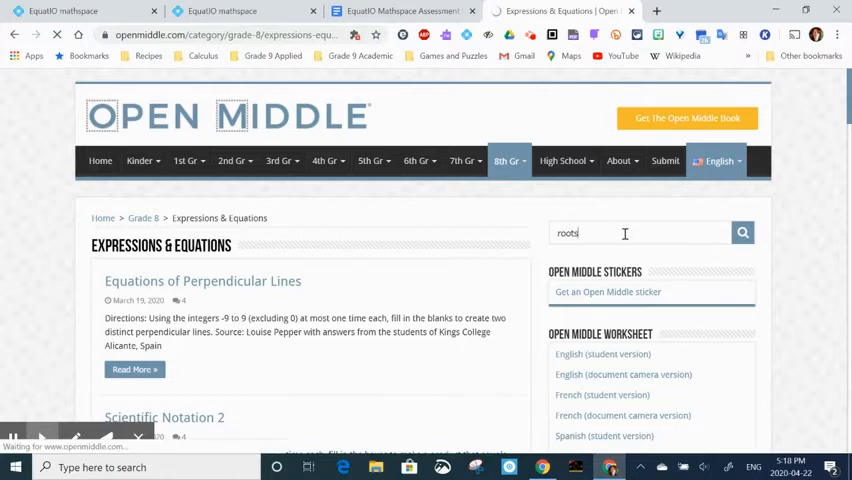
left_click(742, 232)
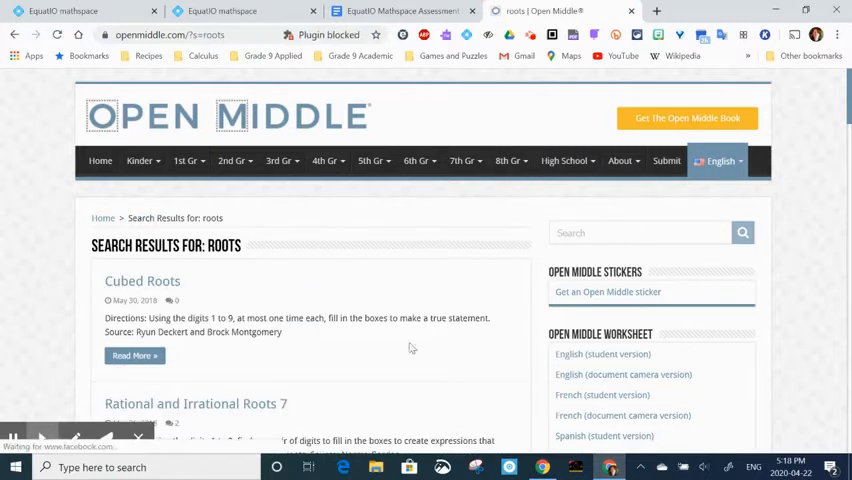
- Find Rational Roots in the results and open its full problem page
scroll("down", 3)
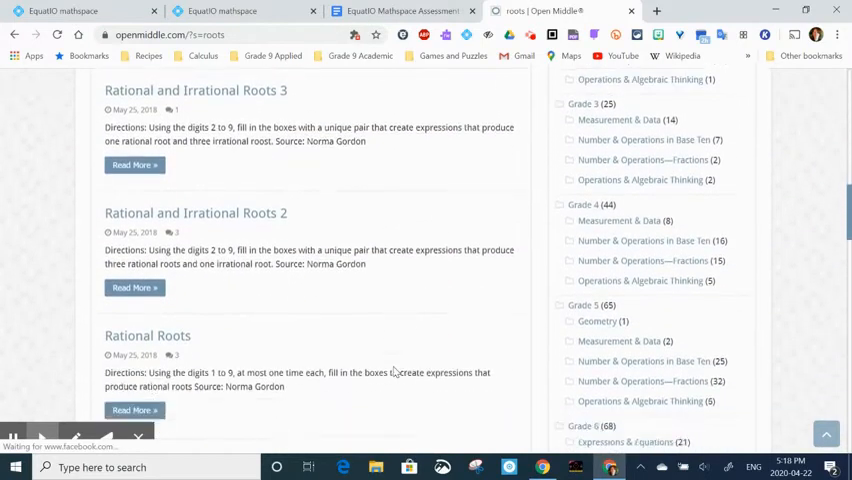
scroll("down", 3)
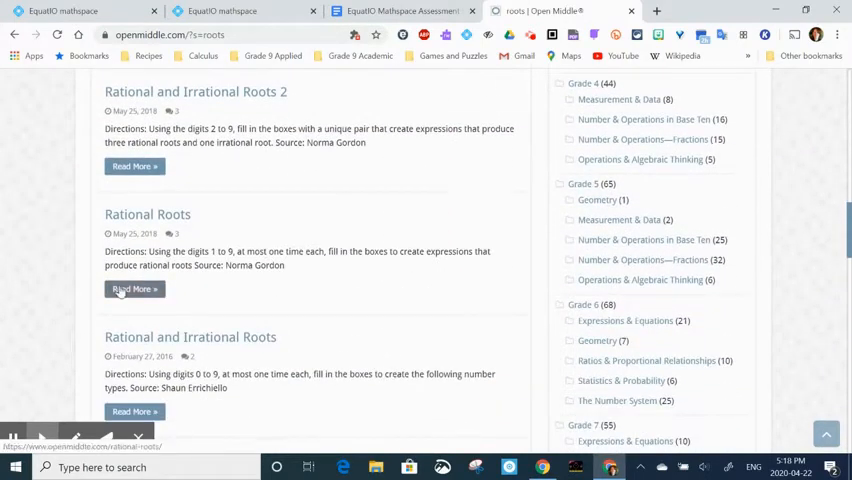
left_click(134, 289)
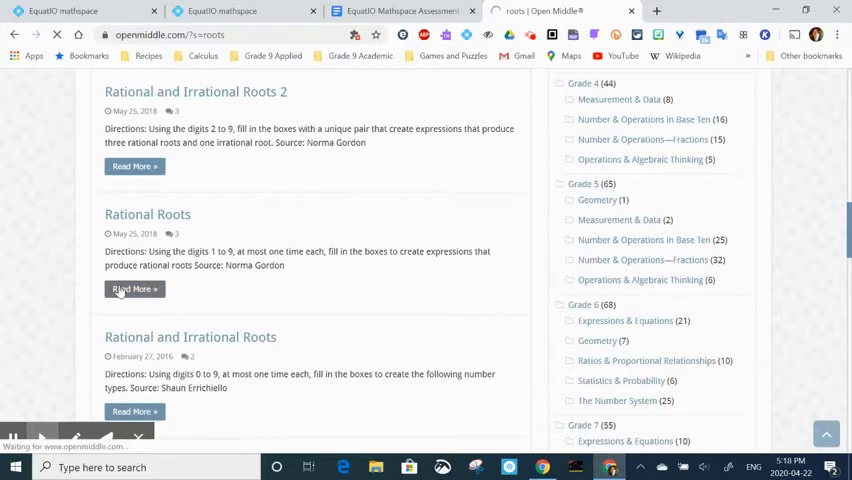
- Snip the Rational Roots directions and root expressions to the clipboard
left_click(133, 289)
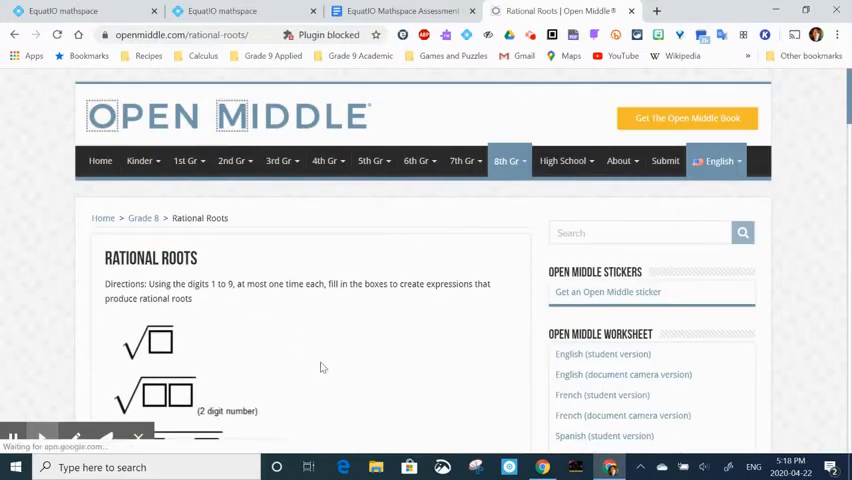
scroll("down", 3)
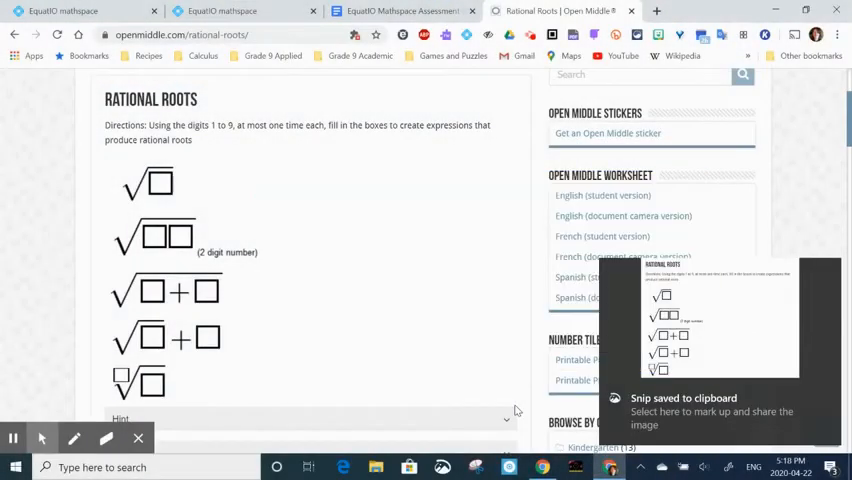
mouse_move(780, 334)
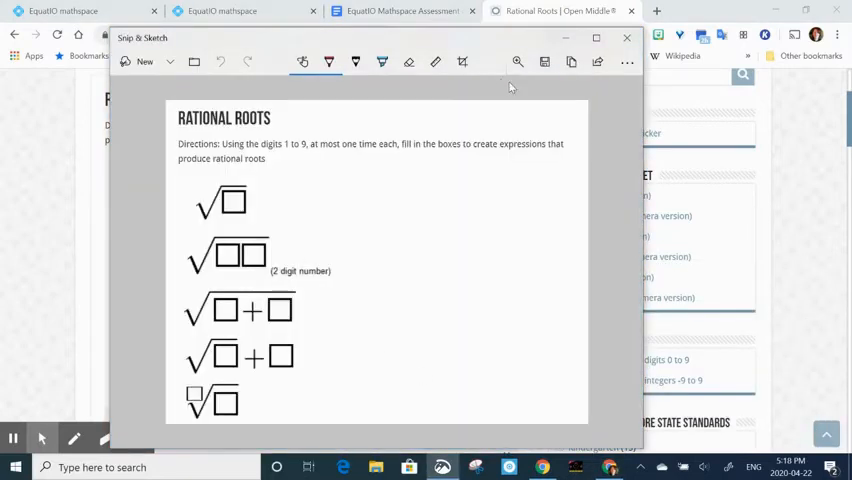
- Save the snip as a Rational Roots Open Middle PNG in IMAGES and close Snip & Sketch
left_click(544, 62)
type("Rational Roots Open M")
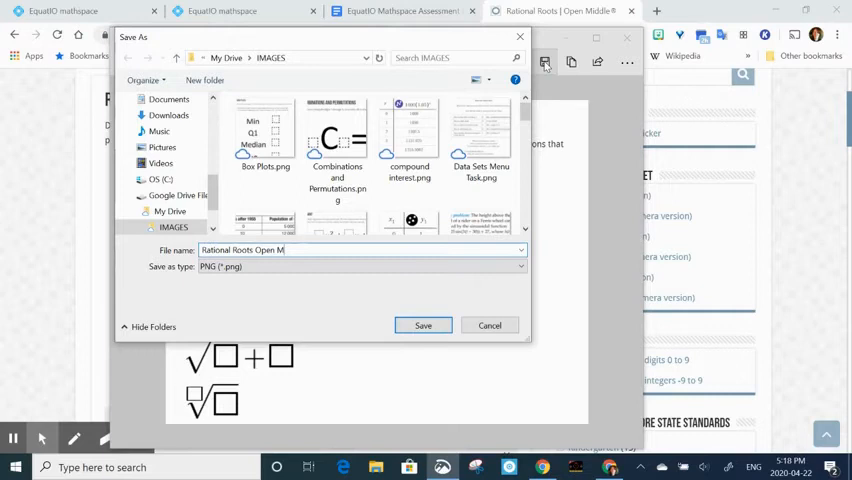
type("iddle")
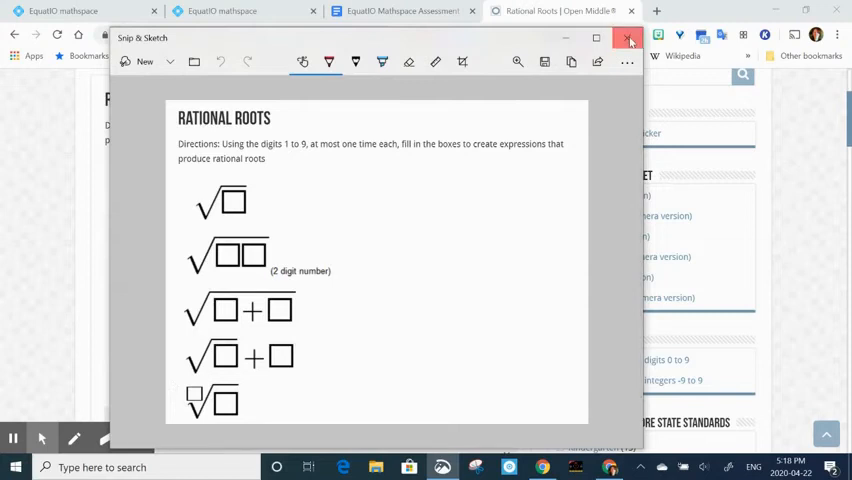
left_click(629, 38)
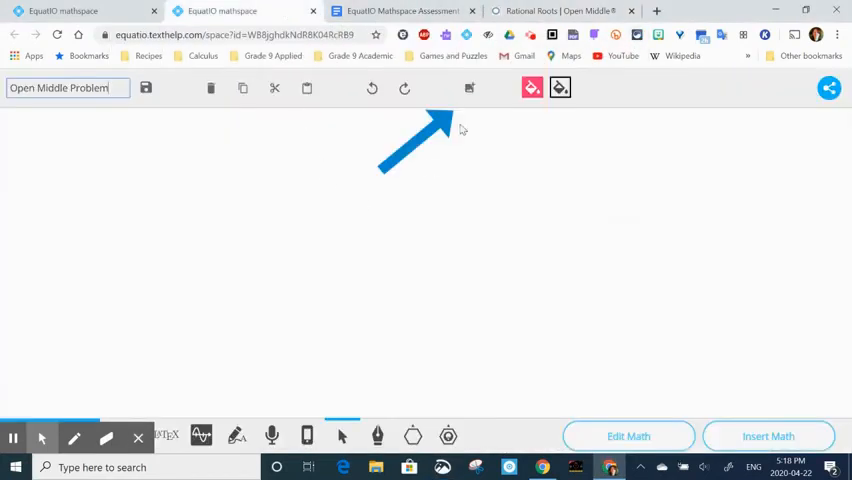
- Insert 'Rational Roots Open Middle.png' from IMAGES into the mathspace
left_click(468, 88)
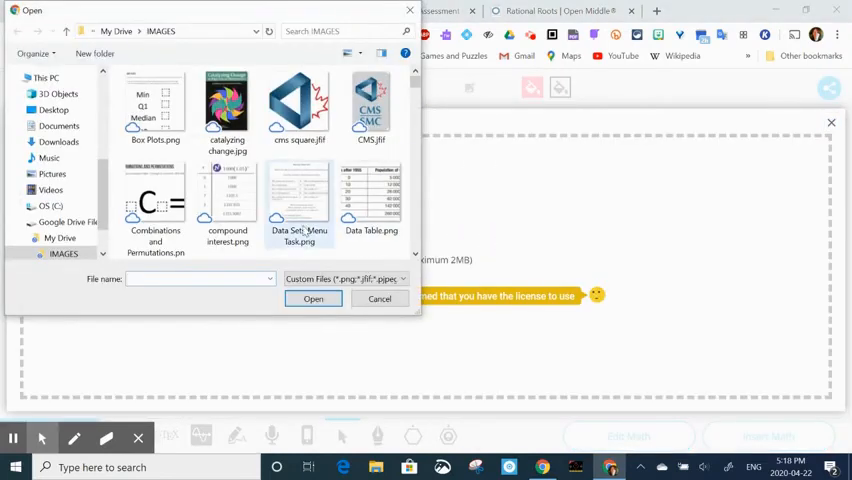
scroll("down", 3)
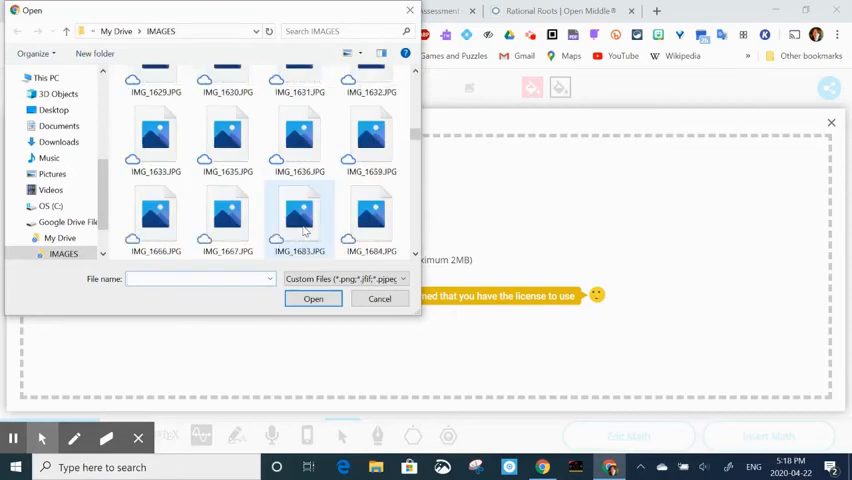
scroll("down", 3)
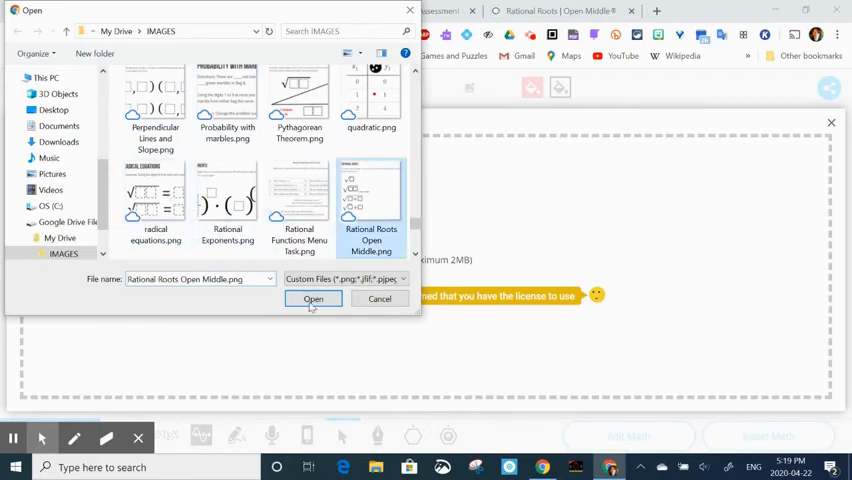
left_click(313, 299)
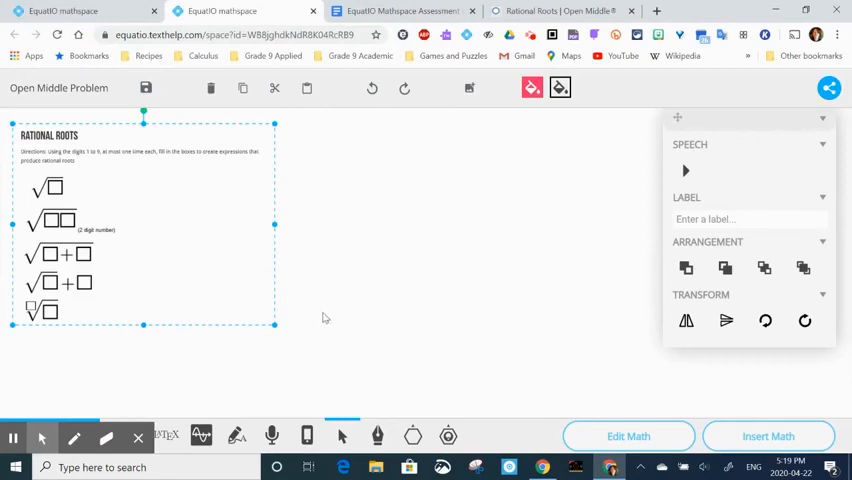